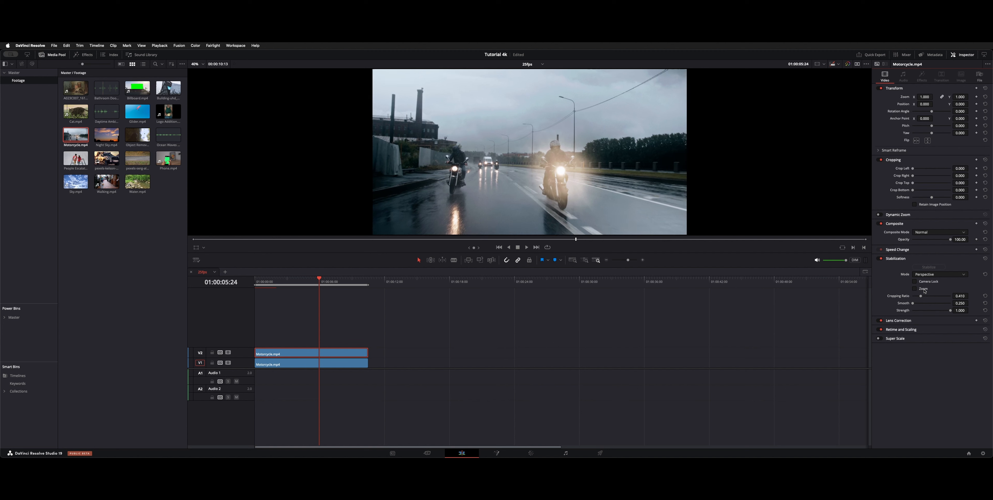
Enable Camera Lock in the Motorcycle clip's Stabilization settings, greying out crop, smooth and strength.
{"action": "left_click", "coordinate": [923, 288]}
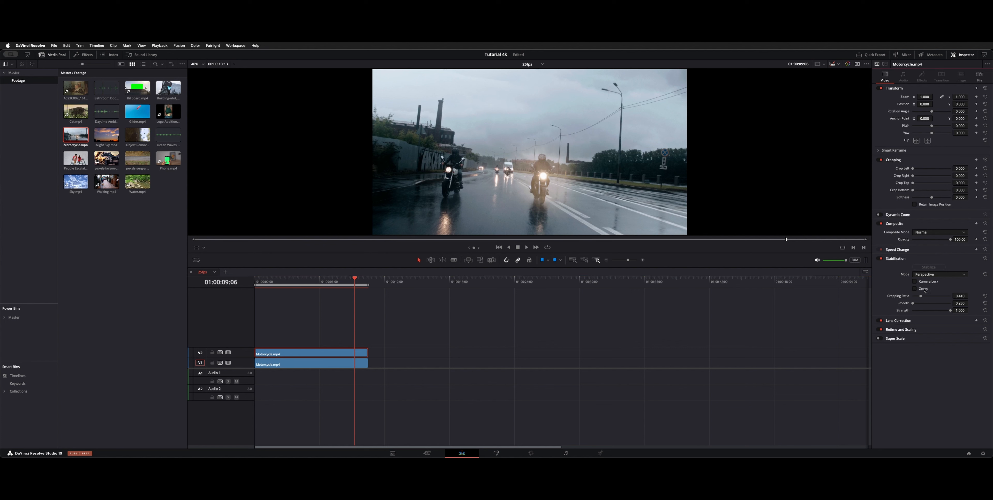
{"action": "left_click", "coordinate": [914, 288]}
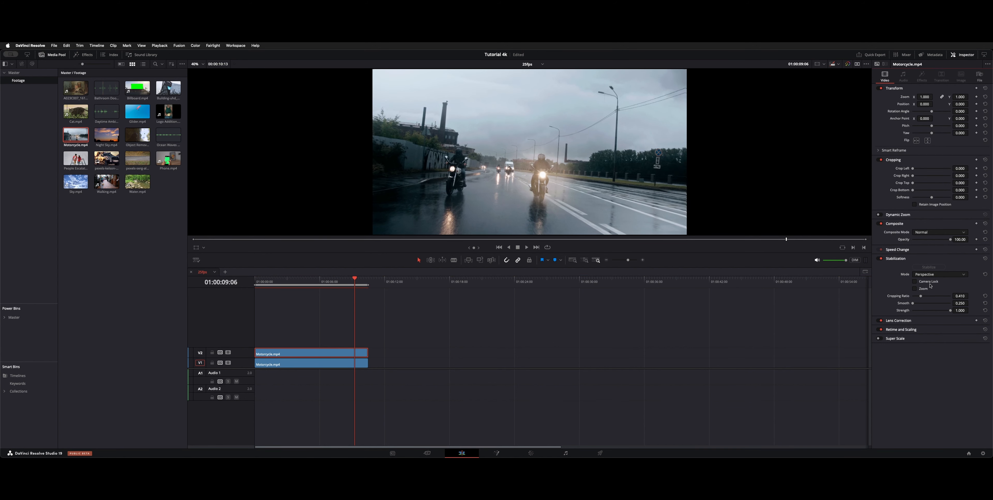
{"action": "left_click", "coordinate": [915, 281]}
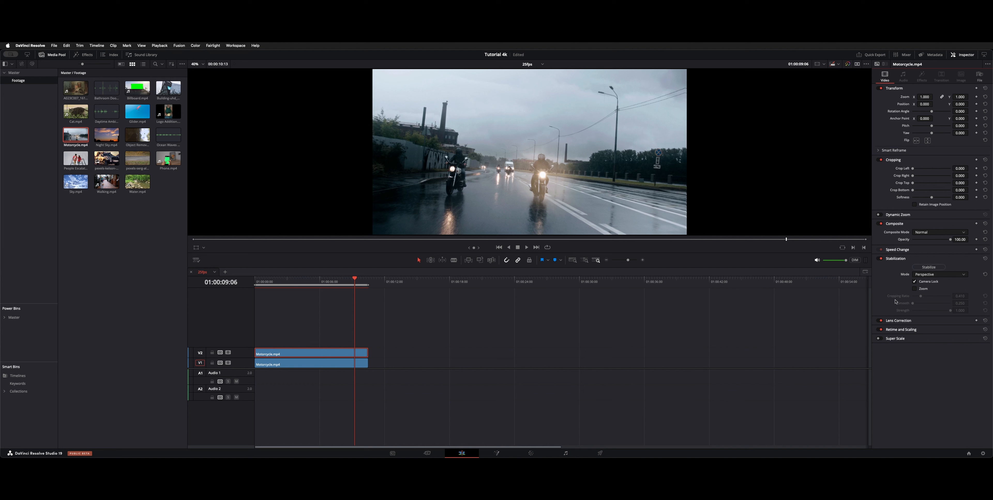
Run Stabilize on the upper Motorcycle clip with Camera Lock and Zoom enabled.
{"action": "left_click", "coordinate": [929, 266]}
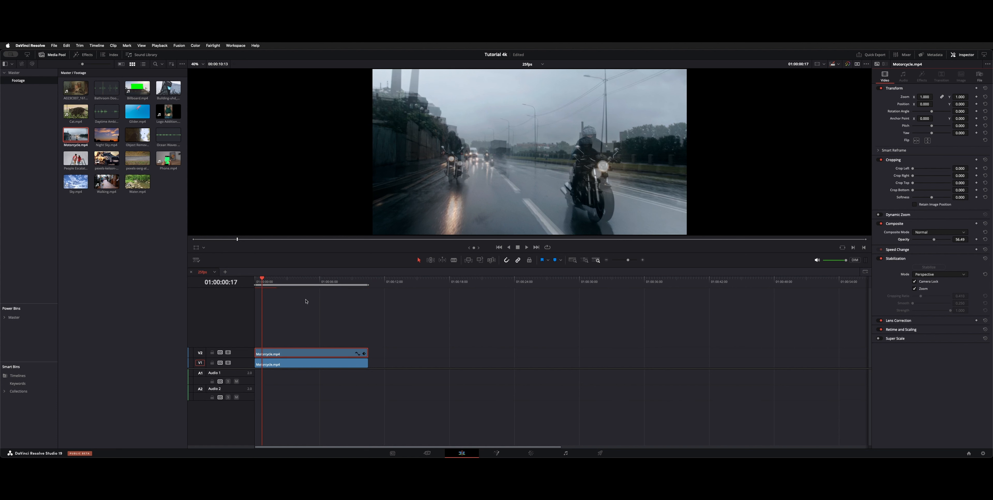
Play back the timeline to compare the stabilized clip against the original, then stop.
{"action": "left_click", "coordinate": [527, 247]}
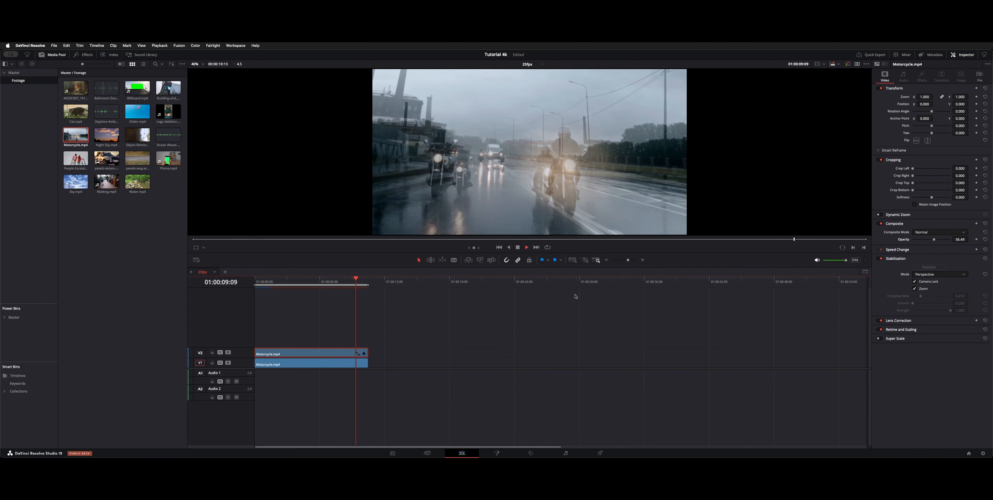
{"action": "left_click", "coordinate": [526, 246]}
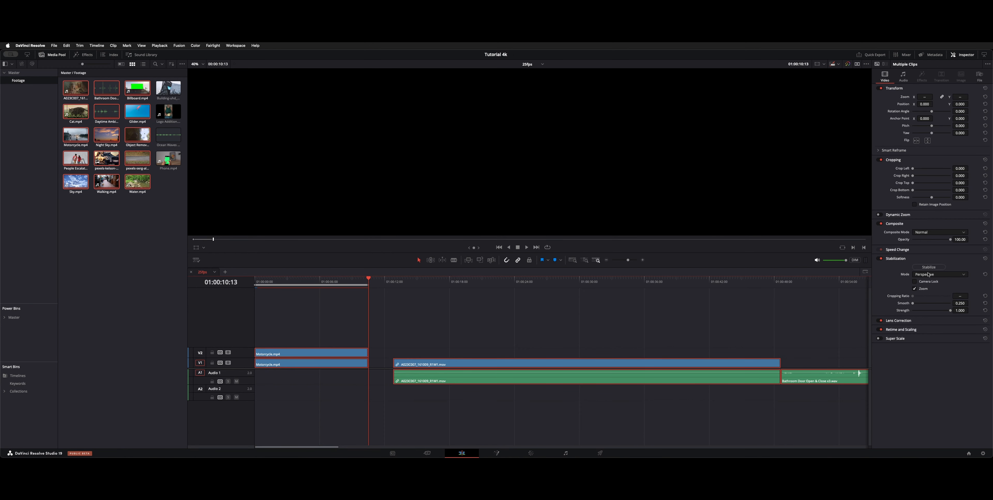
Run batch stabilization analysis across all 14 selected timeline clips, then deselect them.
{"action": "left_click", "coordinate": [929, 267]}
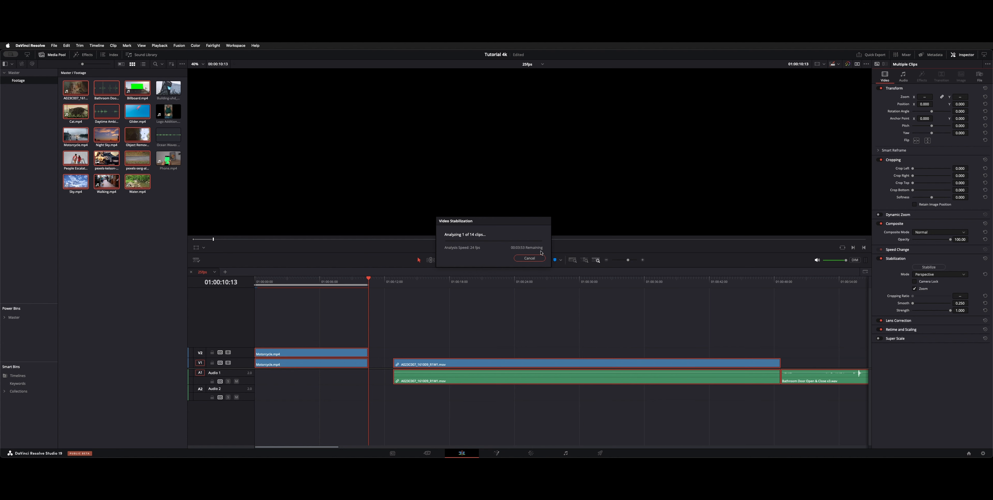
{"action": "left_click", "coordinate": [529, 258]}
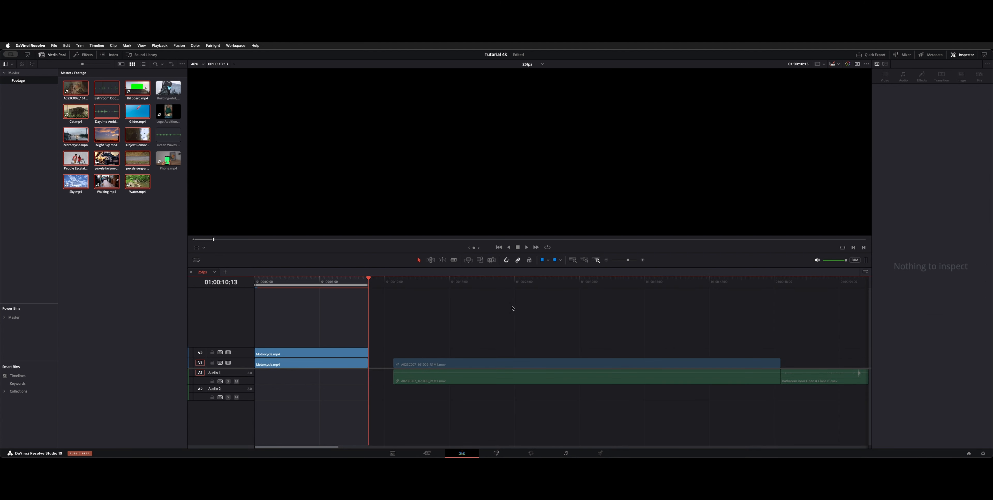
{"action": "mouse_move", "coordinate": [510, 303]}
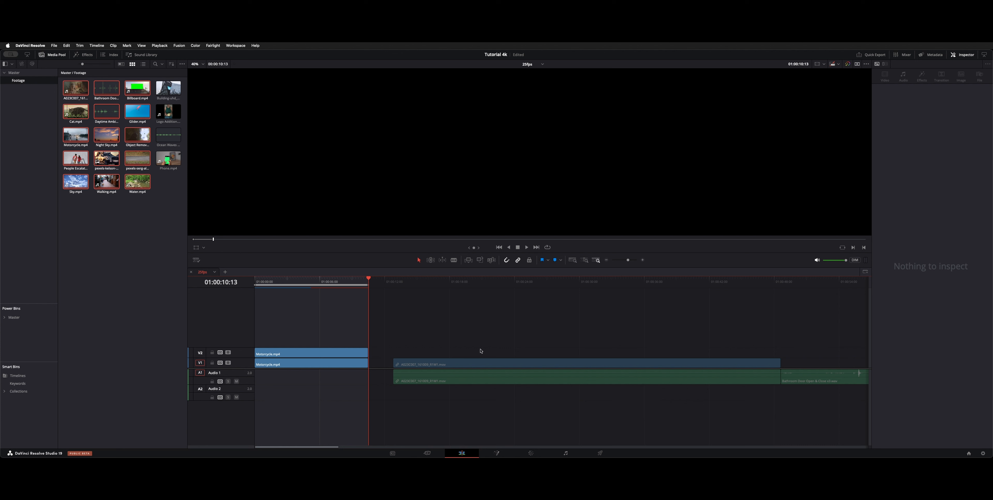
{"action": "mouse_move", "coordinate": [483, 339]}
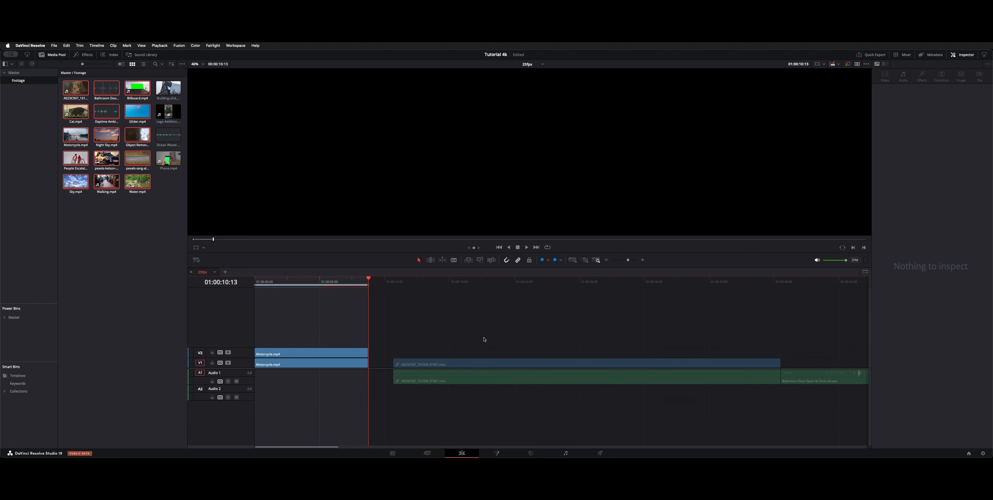
{"action": "mouse_move", "coordinate": [471, 291]}
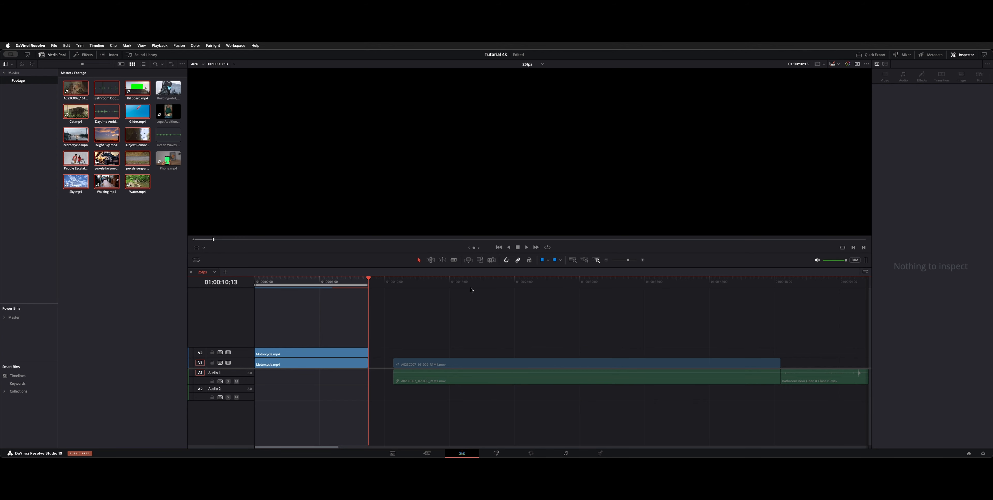